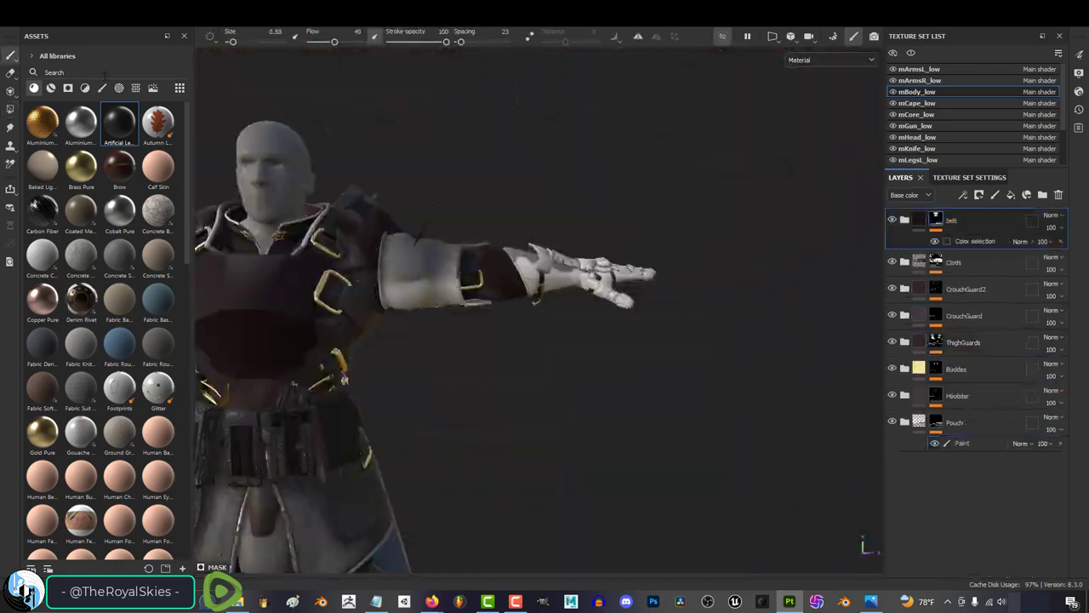
- Search for 'armor' to locate the knight asset projects
text(armor)
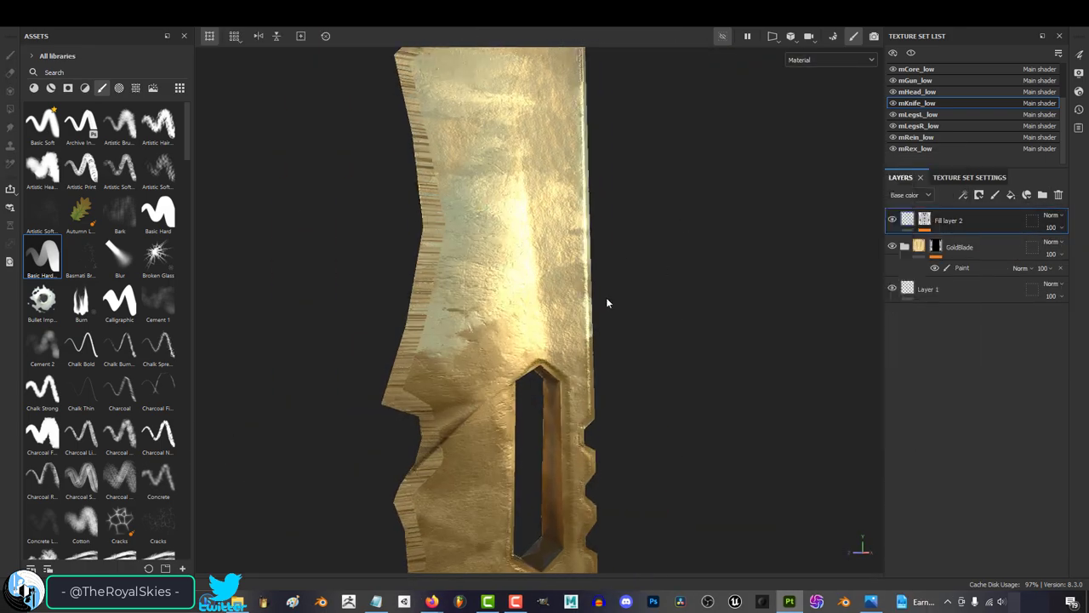
- Select the grip and armor texture sets in the Texture Set List to display their layer stacks
click(917, 114)
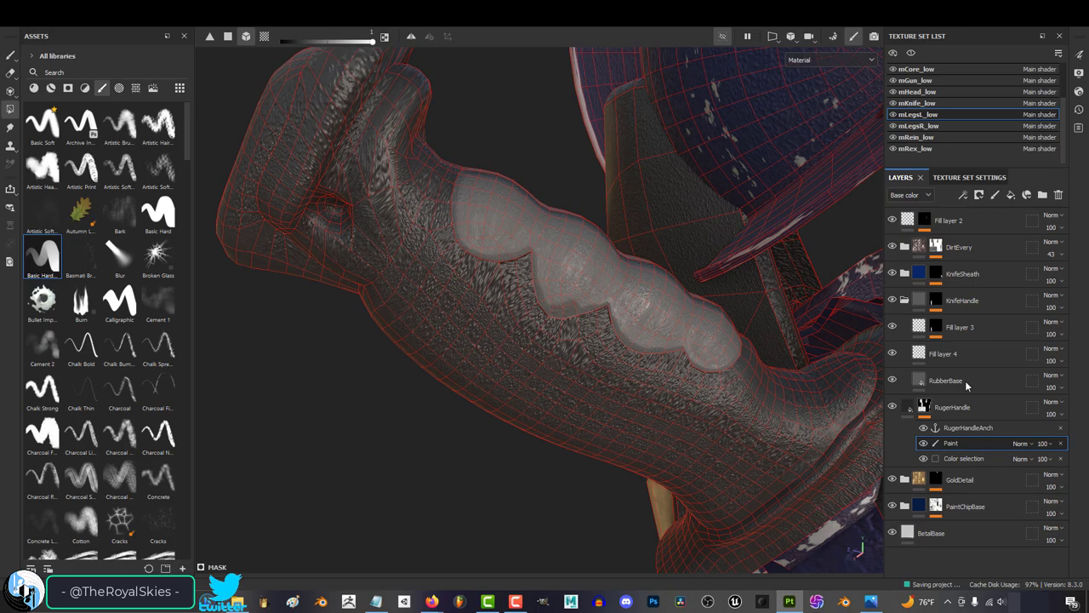
click(918, 102)
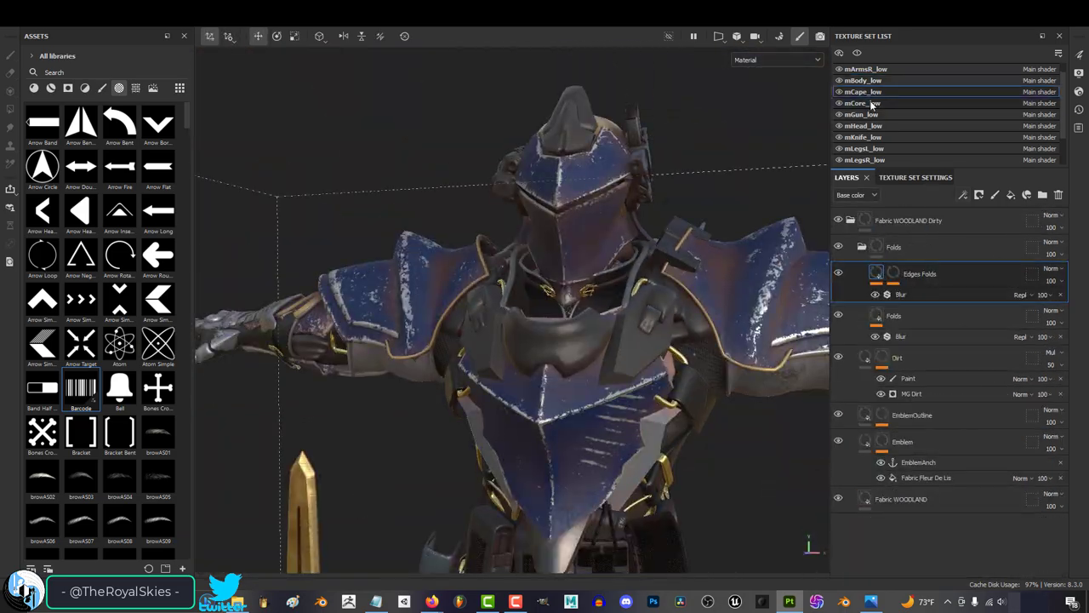
click(863, 102)
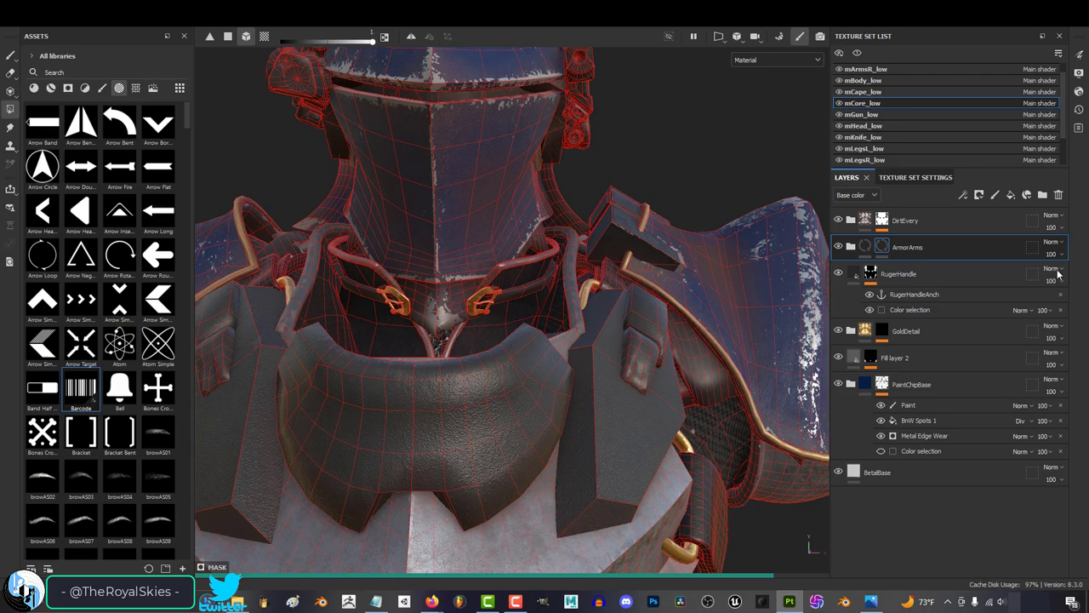